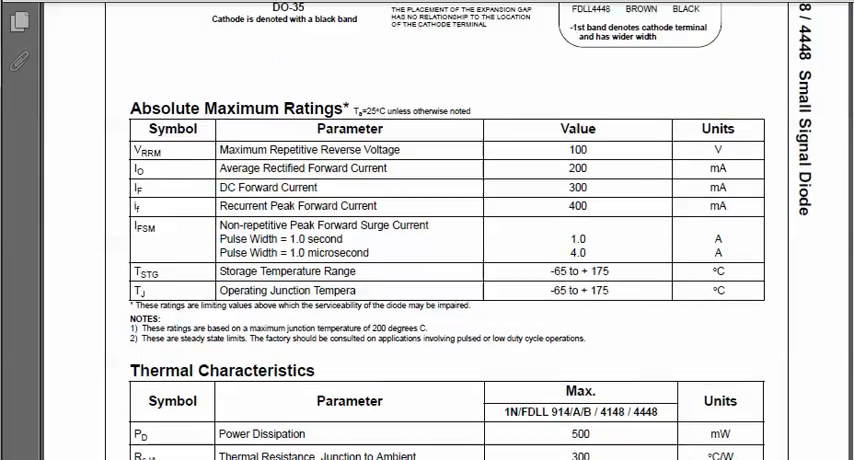
Step: Scroll to the Recurrent Peak Forward Current row showing the 400 mA rating
scroll(up, 3)
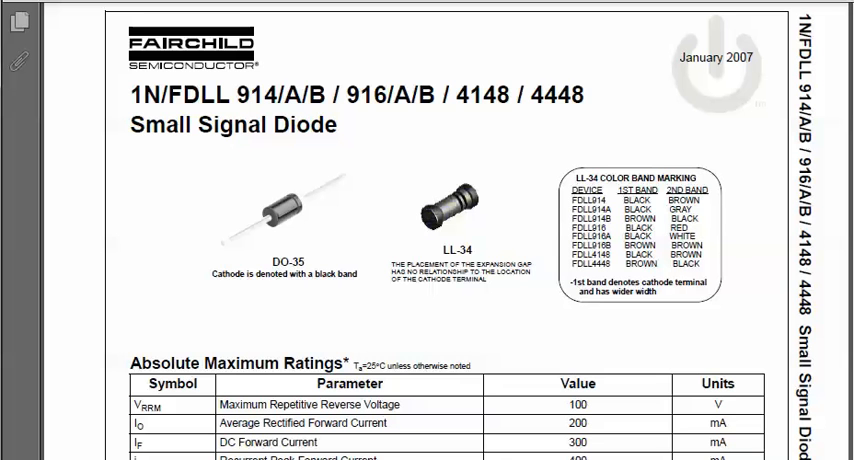
scroll(down, 3)
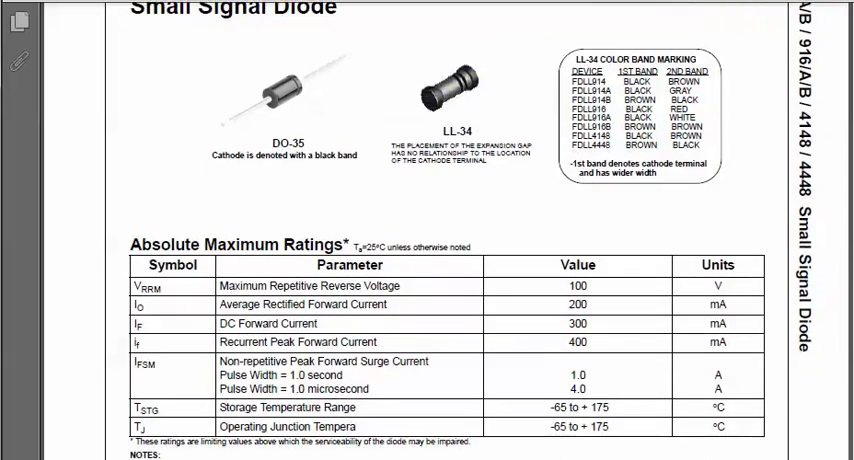
scroll(down, 3)
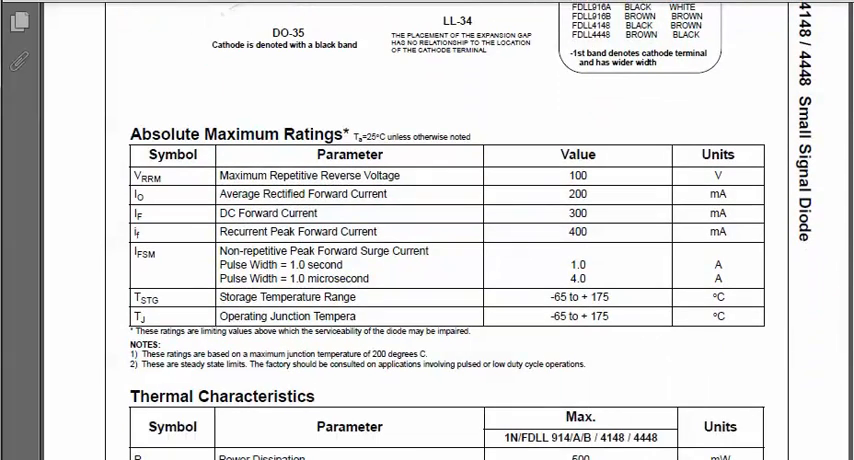
scroll(down, 3)
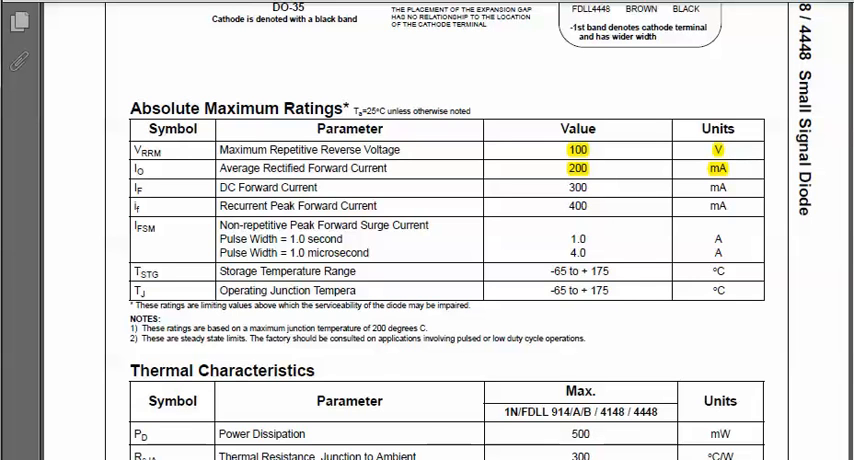
scroll(up, 3)
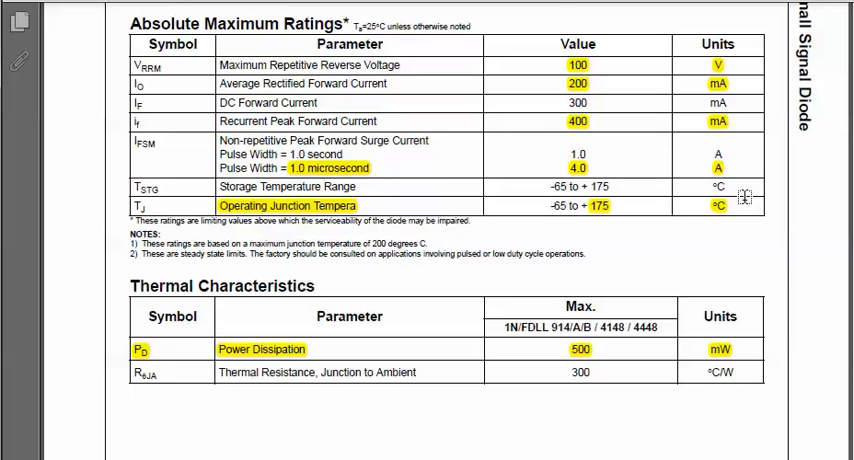
mouse_move(538, 418)
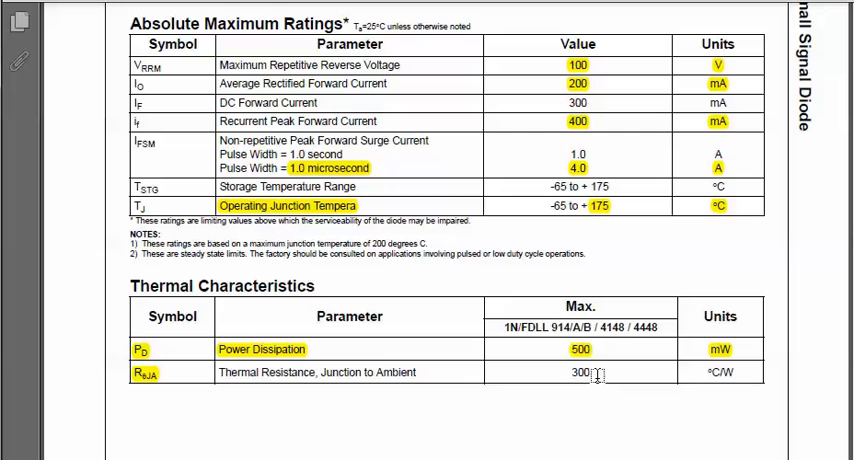
mouse_move(600, 418)
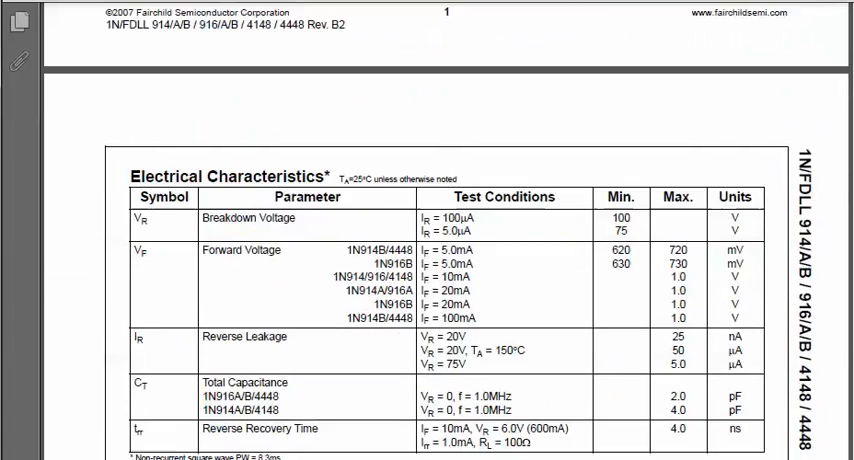
Step: Select the 720 mV maximum forward voltage and nearby text in the first Forward Voltage row
scroll(down, 3)
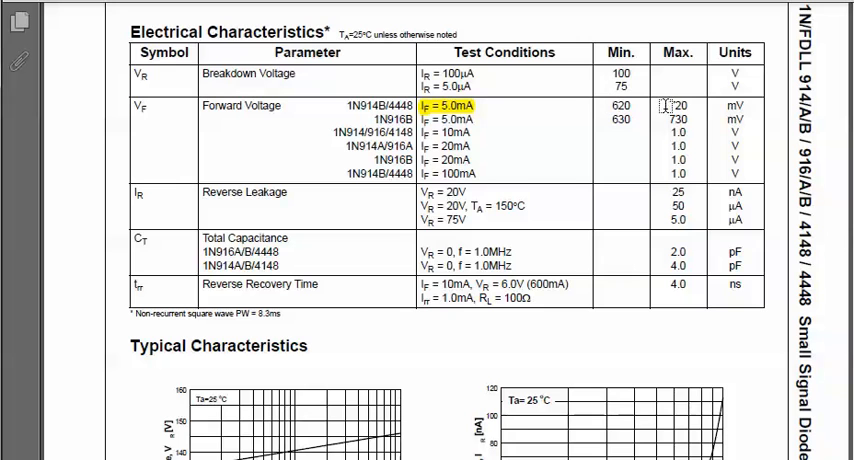
double_click(678, 121)
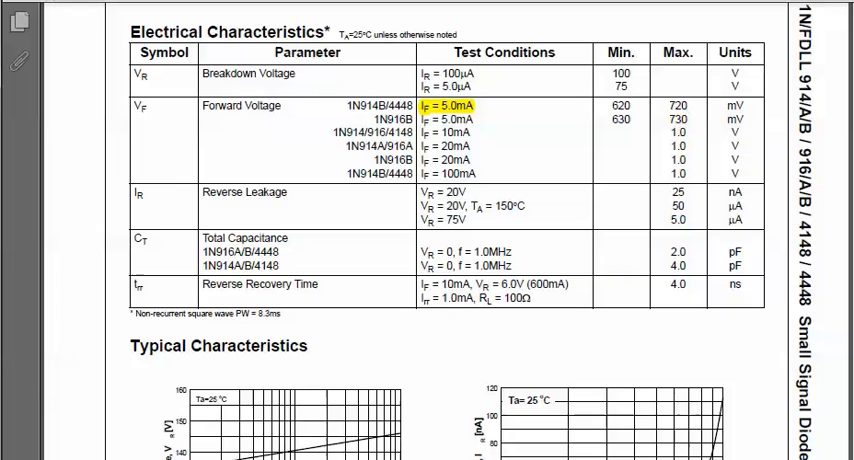
double_click(620, 104)
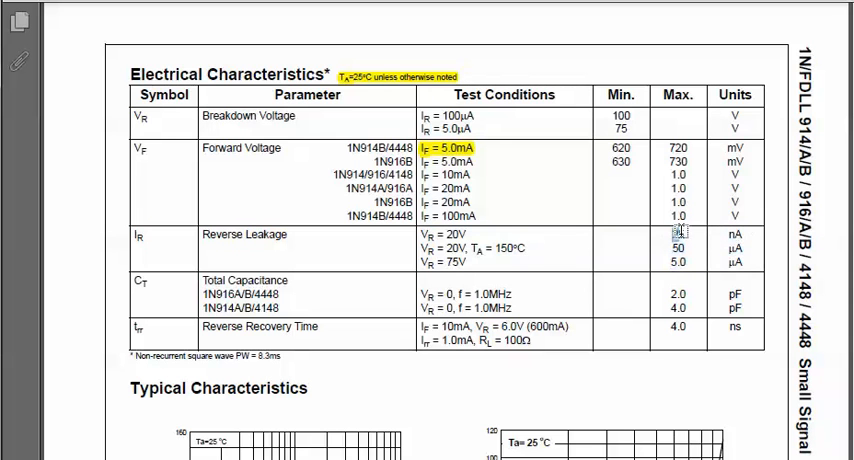
Step: Select the 25 nA reverse leakage maximum value
double_click(677, 234)
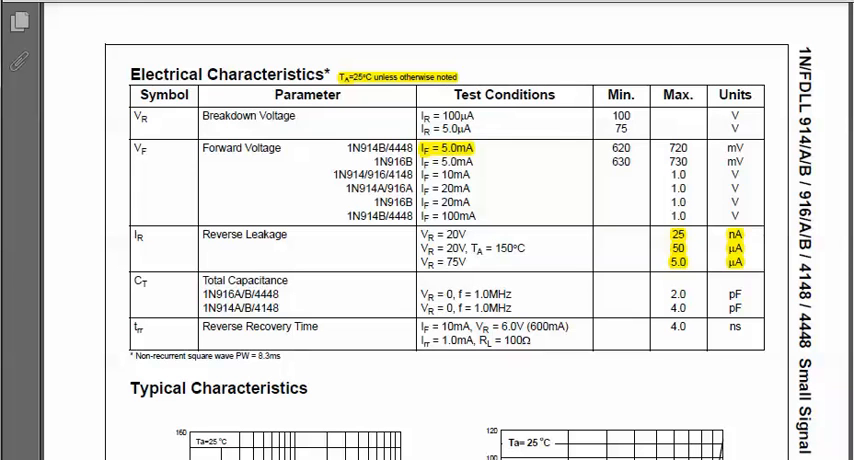
scroll(down, 3)
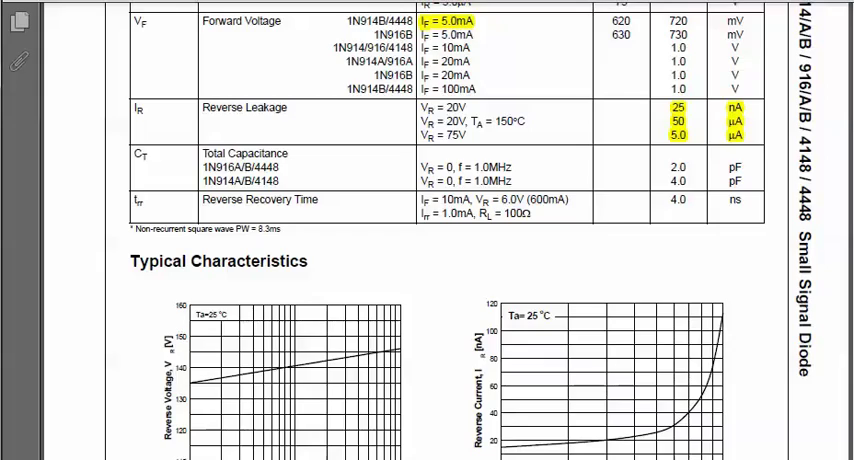
Step: Scroll until the forward voltage vs current graphs and page 2 footer are fully visible
scroll(down, 3)
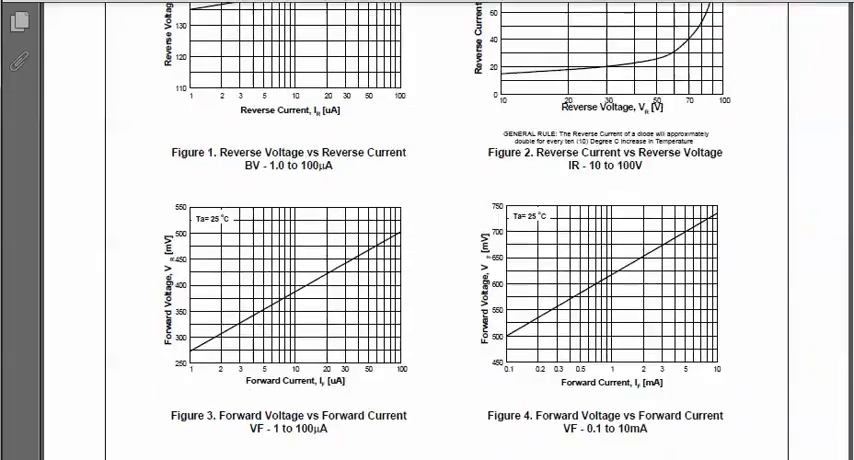
scroll(up, 3)
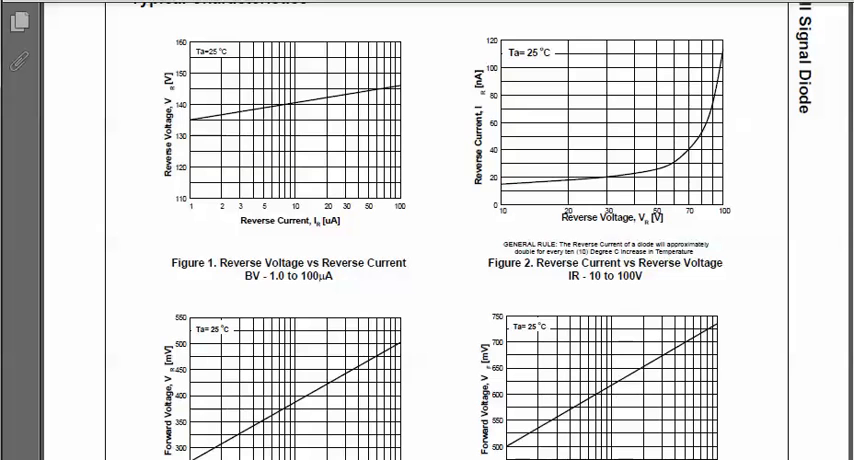
scroll(down, 3)
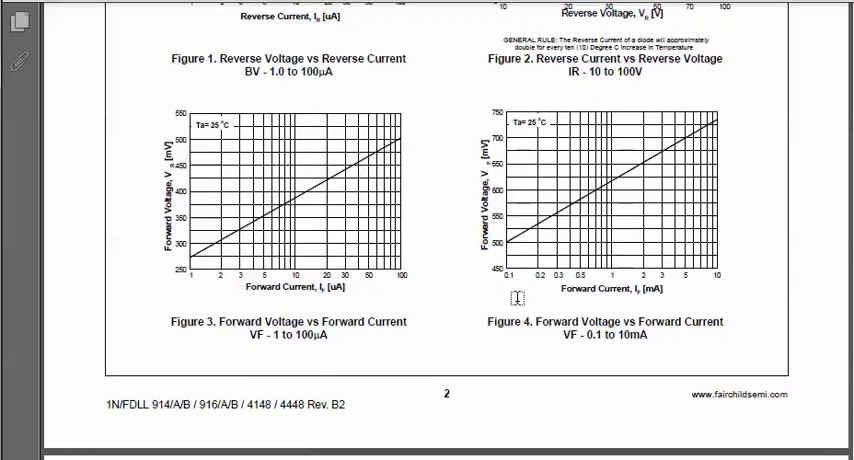
Step: Scroll back and forth to the page 2–3 break, where page 3's graphs begin
scroll(down, 3)
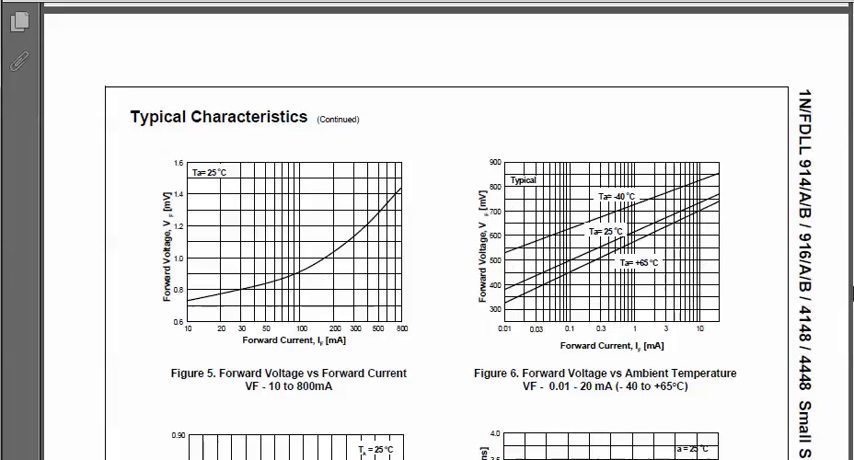
scroll(up, 3)
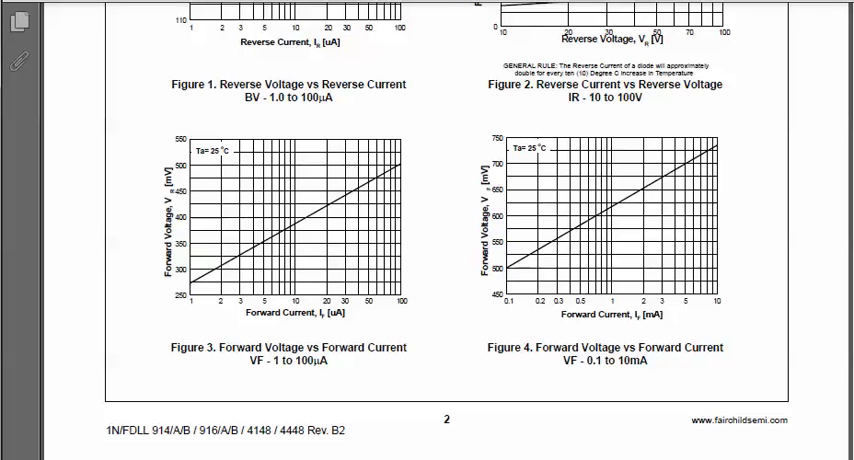
scroll(down, 3)
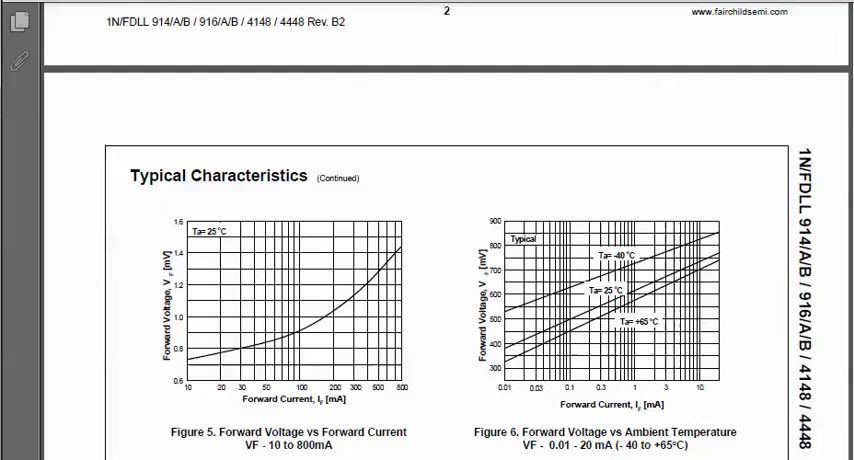
scroll(down, 3)
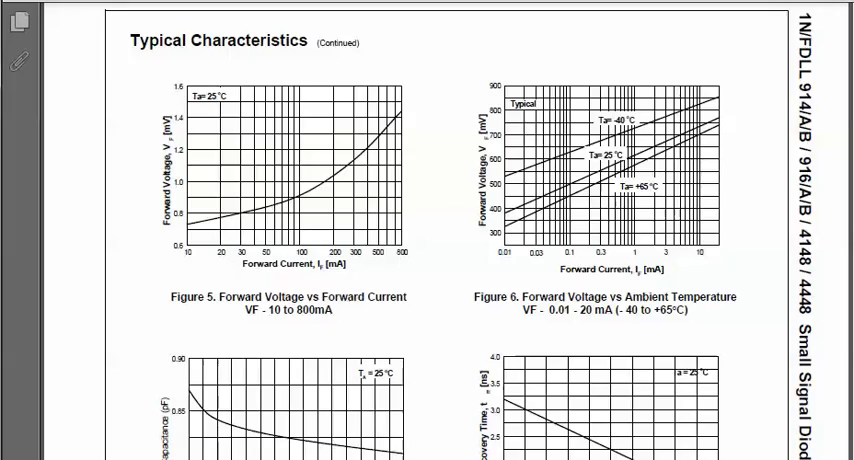
scroll(up, 3)
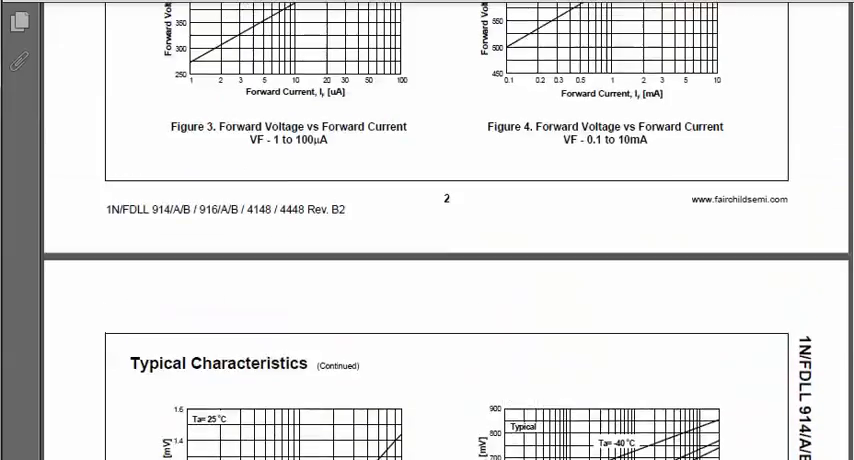
Step: Scroll up through page 2's figures, then down to page 3's Figures 5 and 6
scroll(up, 3)
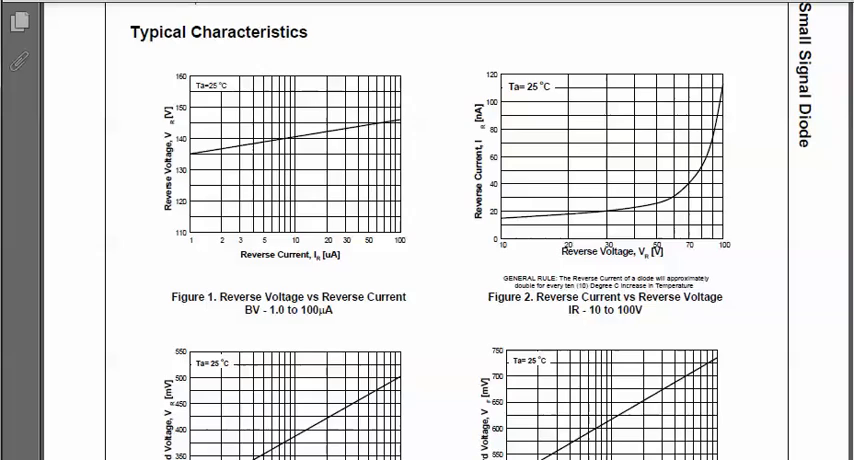
scroll(down, 3)
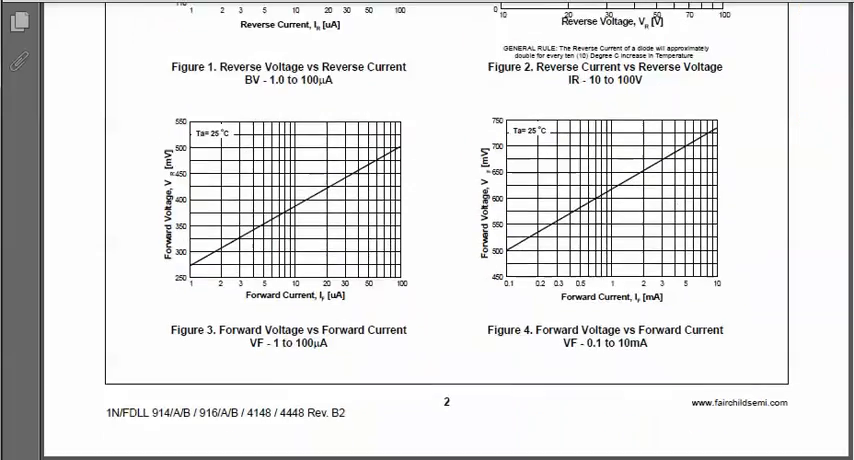
scroll(down, 3)
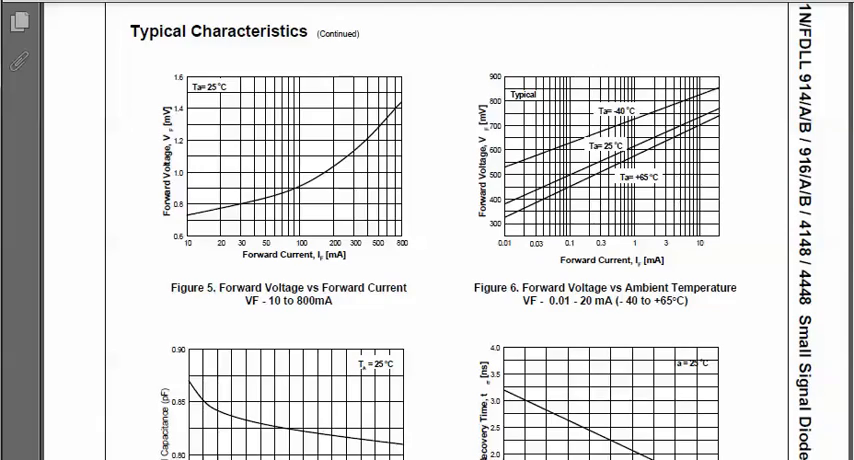
Step: Scroll down page 3 to the total capacitance and reverse recovery time graphs
scroll(down, 3)
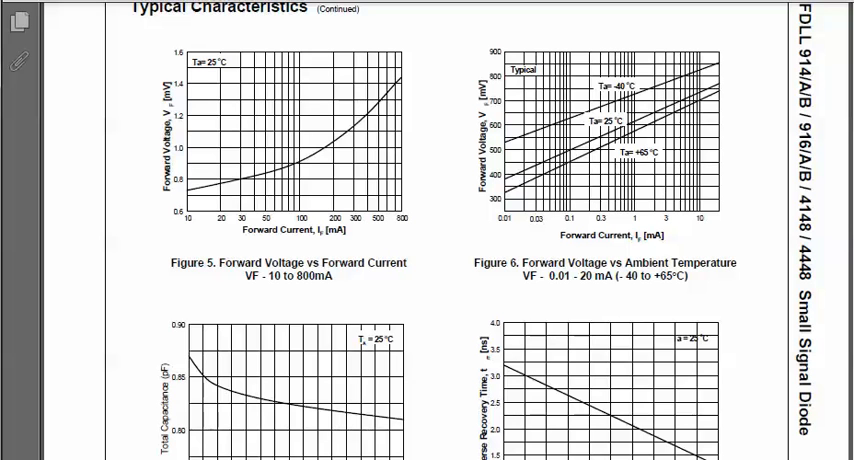
scroll(down, 3)
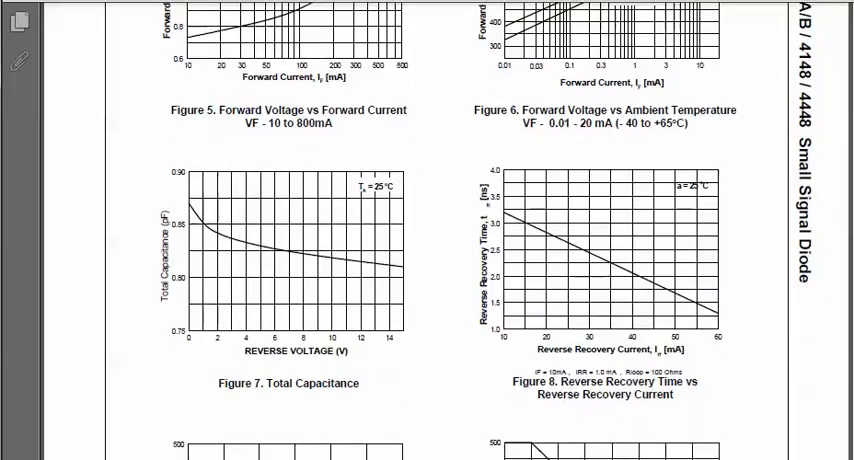
scroll(up, 3)
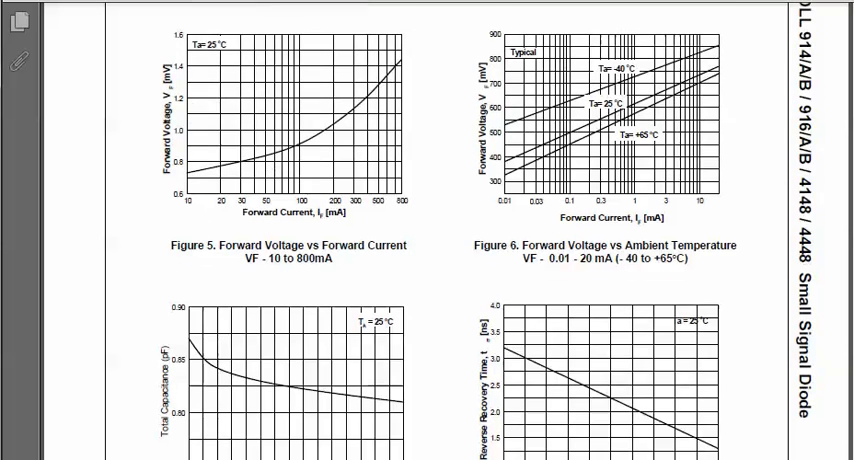
scroll(down, 3)
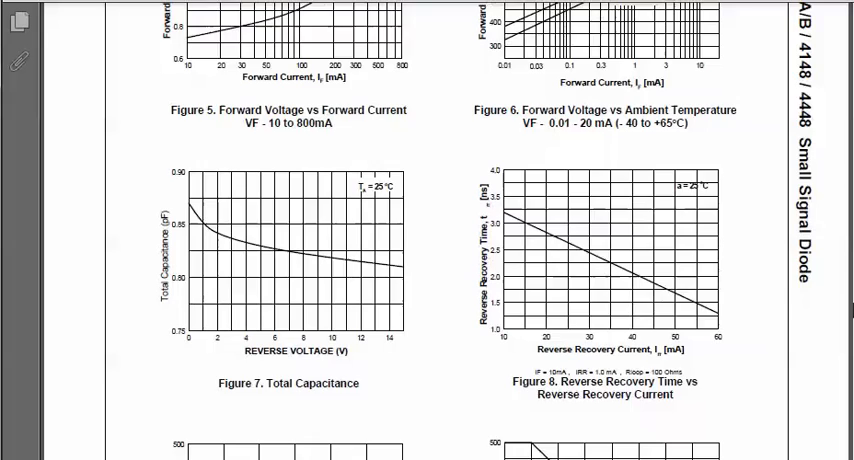
scroll(down, 3)
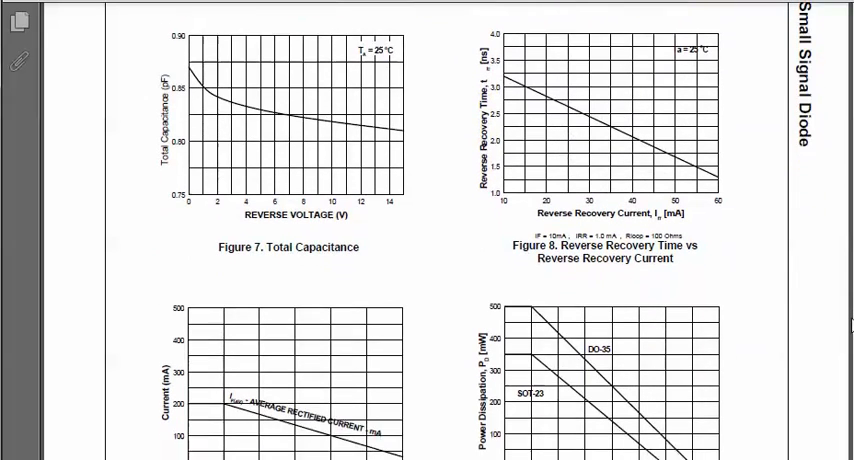
scroll(down, 3)
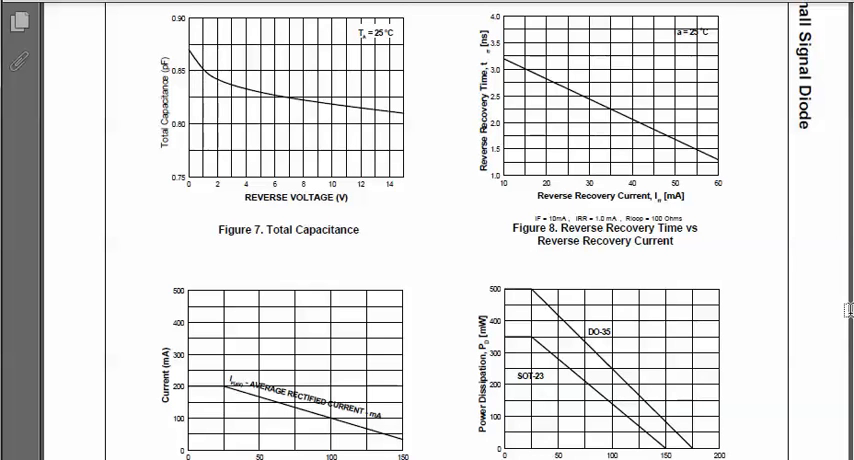
Step: Scroll down to show the rectified current and power derating graphs above page 3's footer
scroll(down, 3)
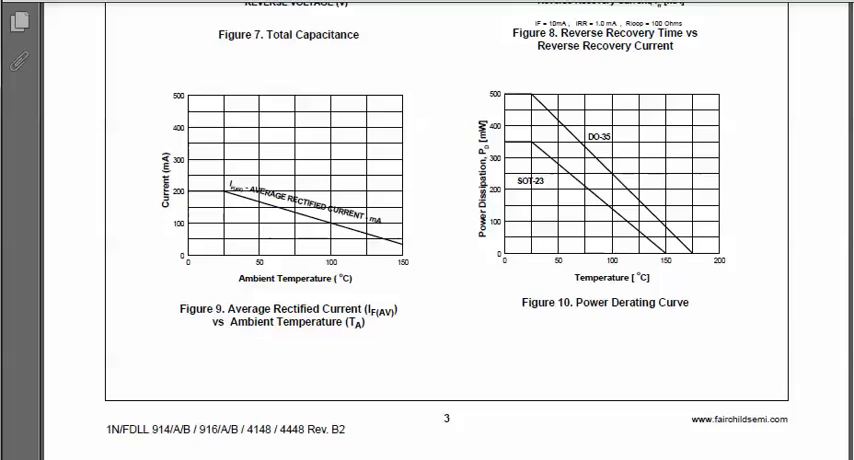
Step: Scroll up briefly and back down to Figure 10's Power Dissipation axis with the 500 mark
scroll(up, 3)
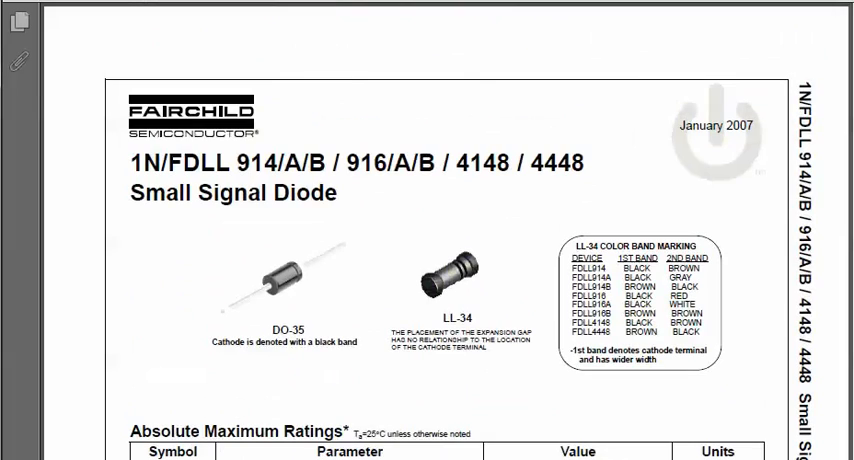
scroll(down, 3)
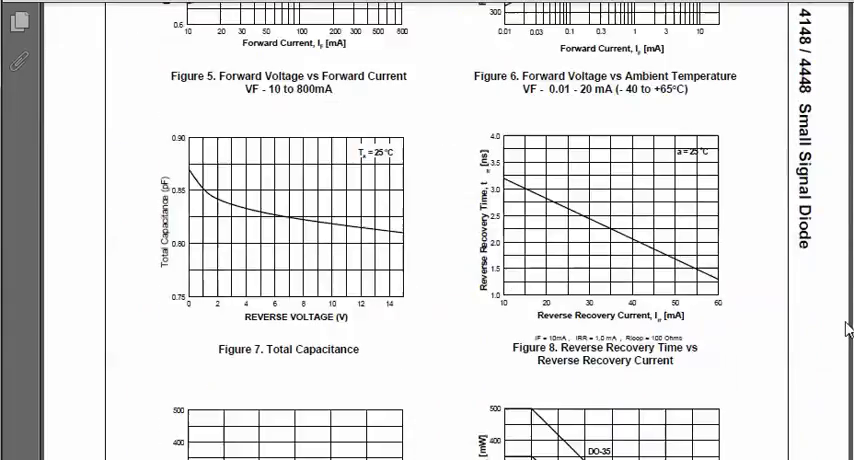
scroll(down, 3)
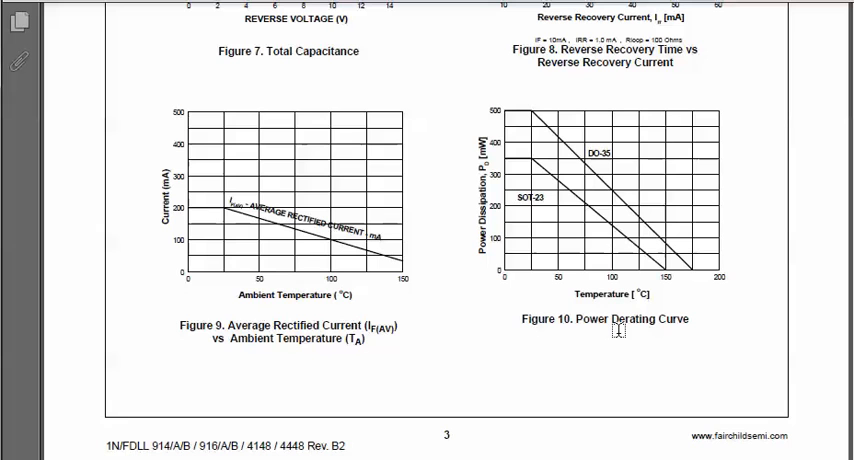
mouse_move(492, 108)
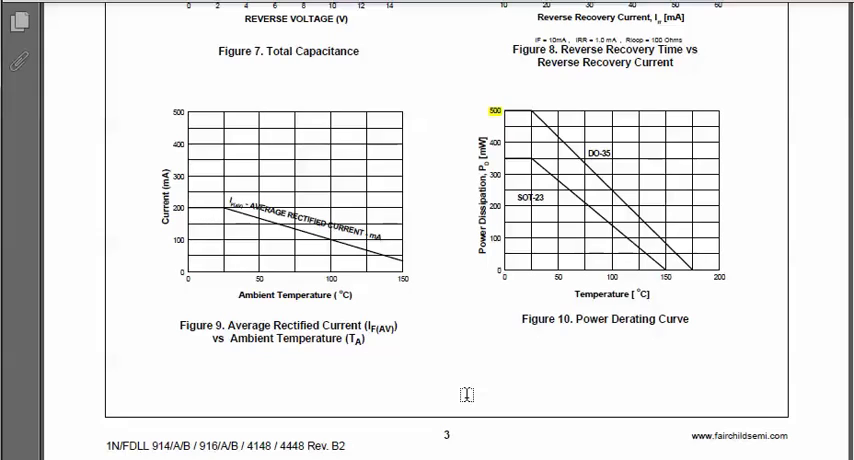
Step: Scroll through the highlighted datasheet, then back up to page 1's Fairchild title
scroll(up, 3)
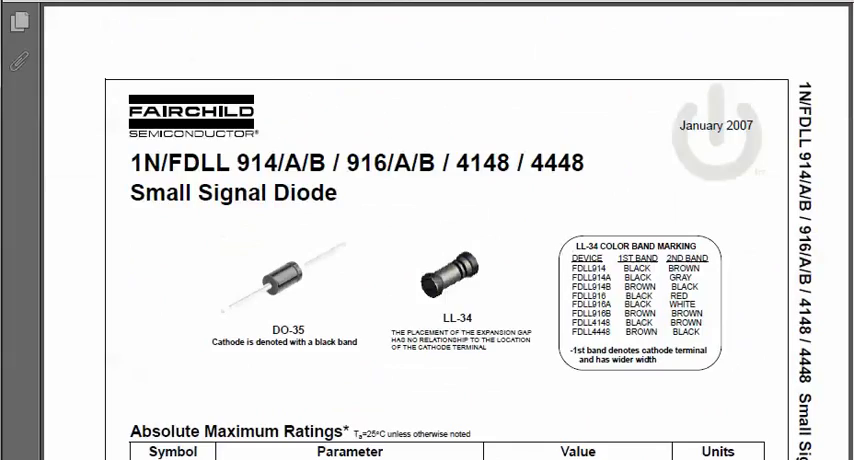
scroll(down, 3)
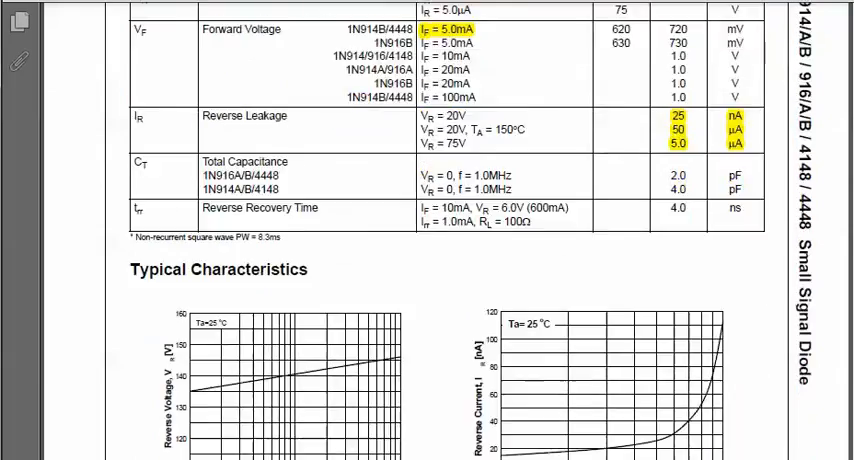
scroll(down, 3)
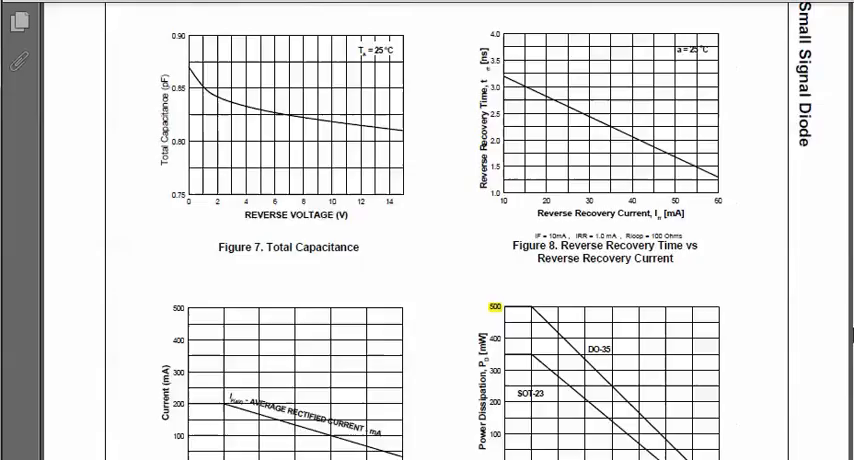
scroll(down, 3)
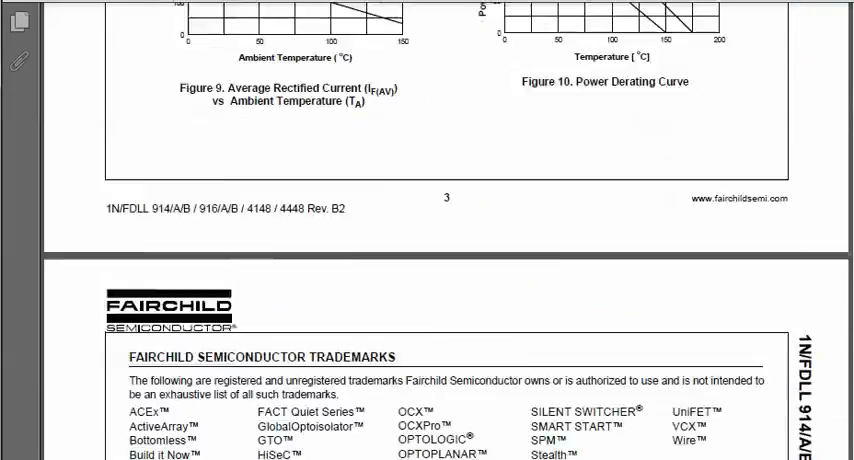
scroll(up, 3)
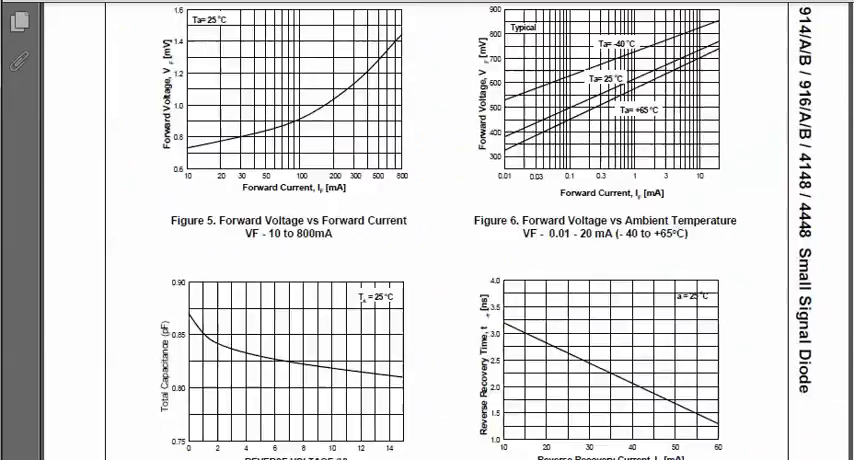
scroll(up, 3)
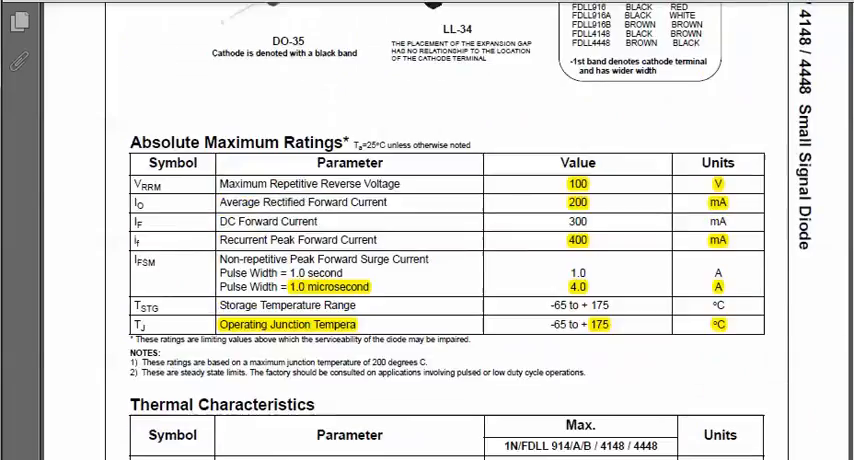
scroll(up, 3)
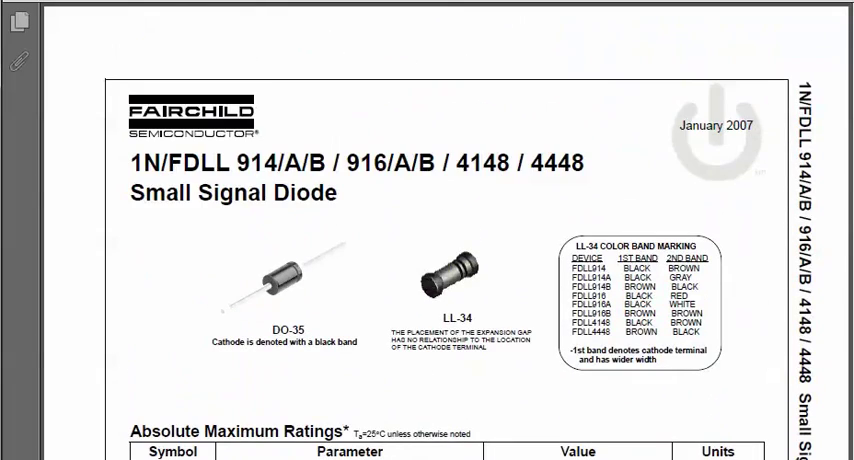